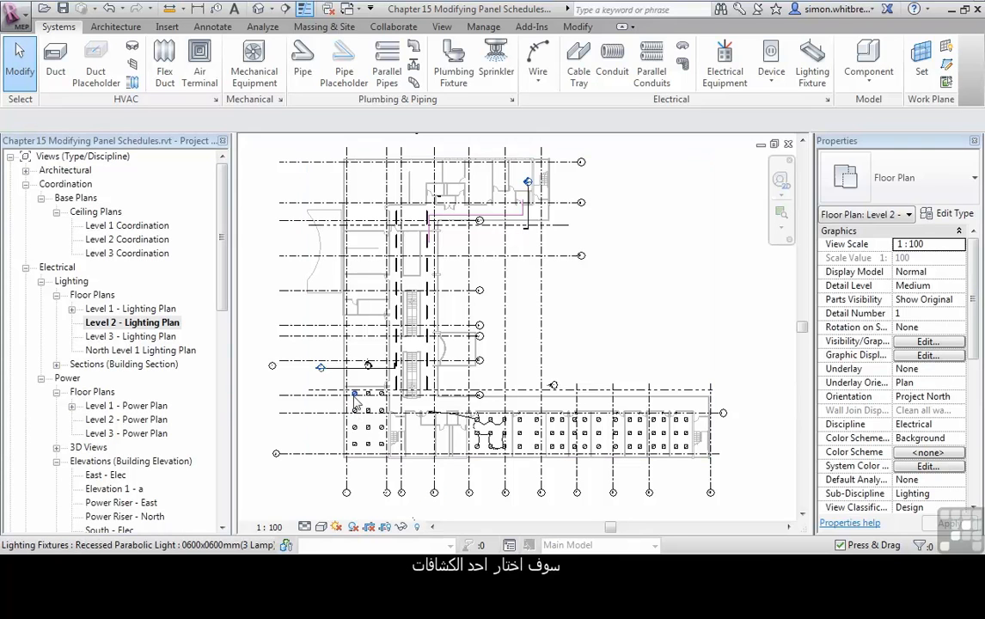
# - Select a recessed parabolic light fixture and create a power circuit for it
pyautogui.click(355, 393)
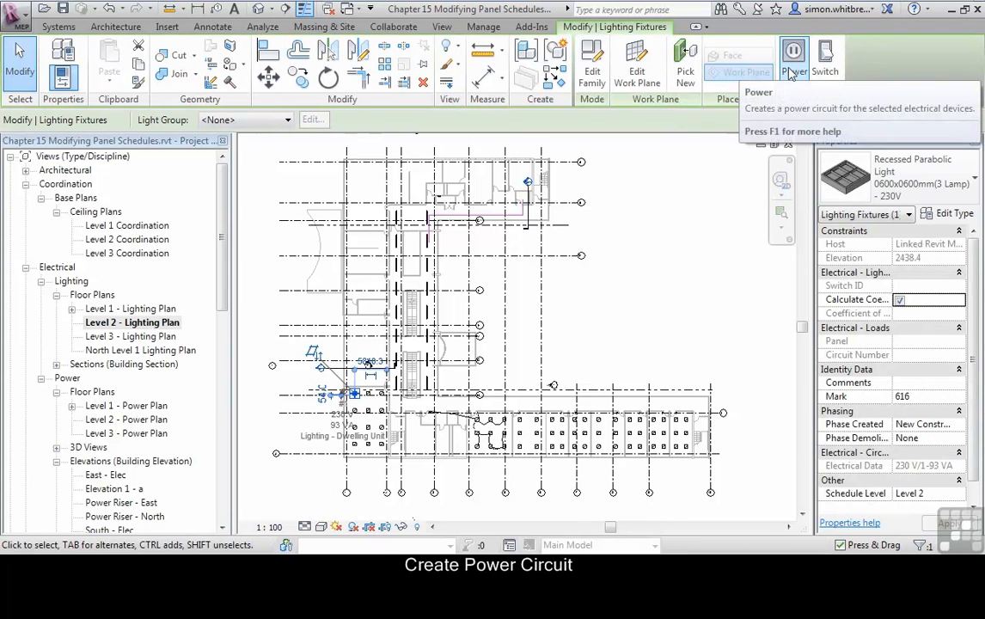
pyautogui.click(795, 61)
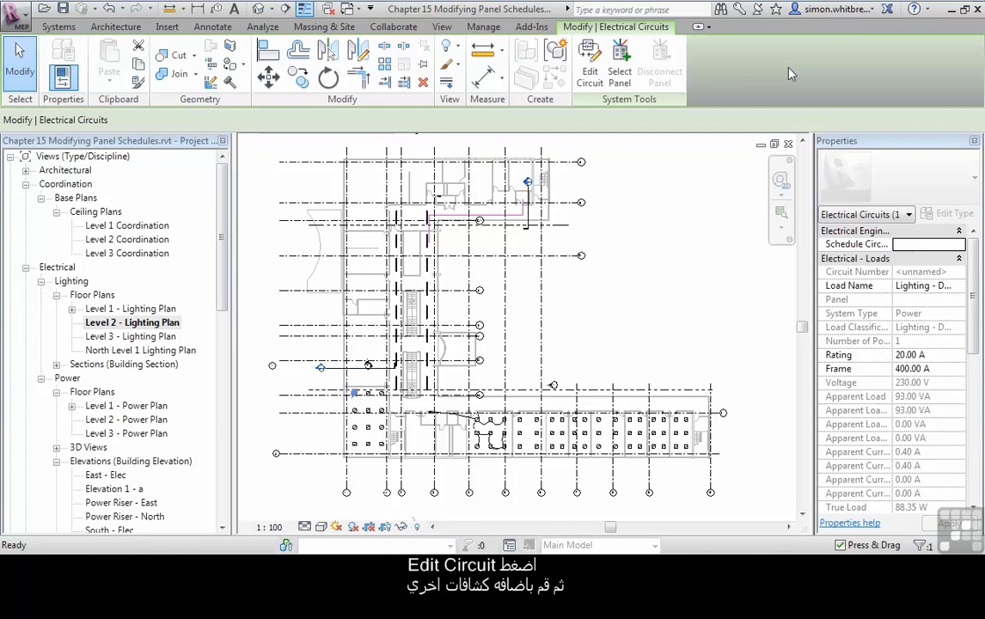
# - Edit the circuit to hold twelve fixtures on panel LPS2 as circuit 7, then finish editing
pyautogui.click(590, 65)
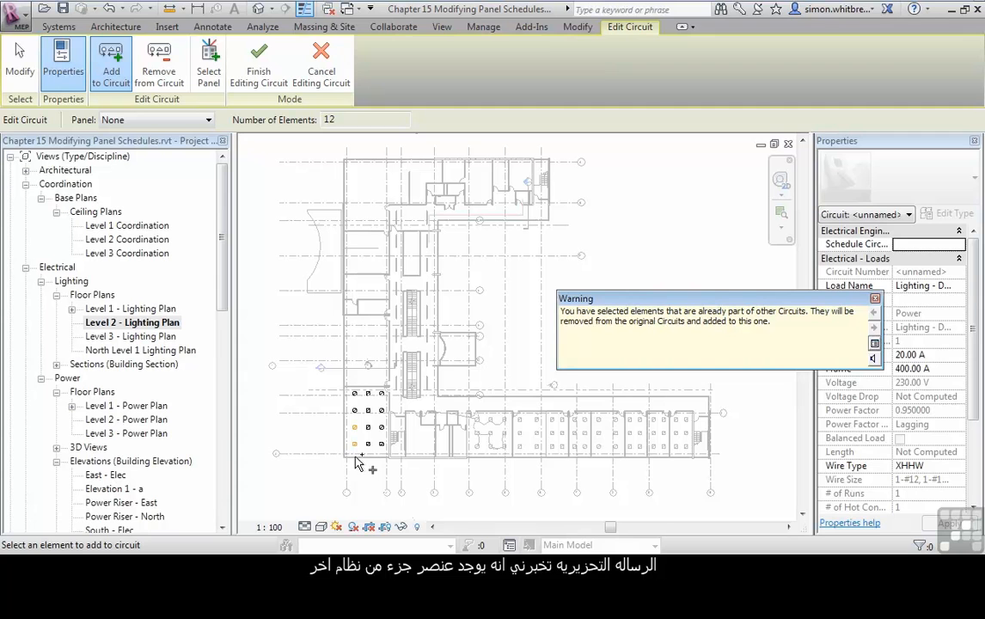
pyautogui.moveTo(680, 320)
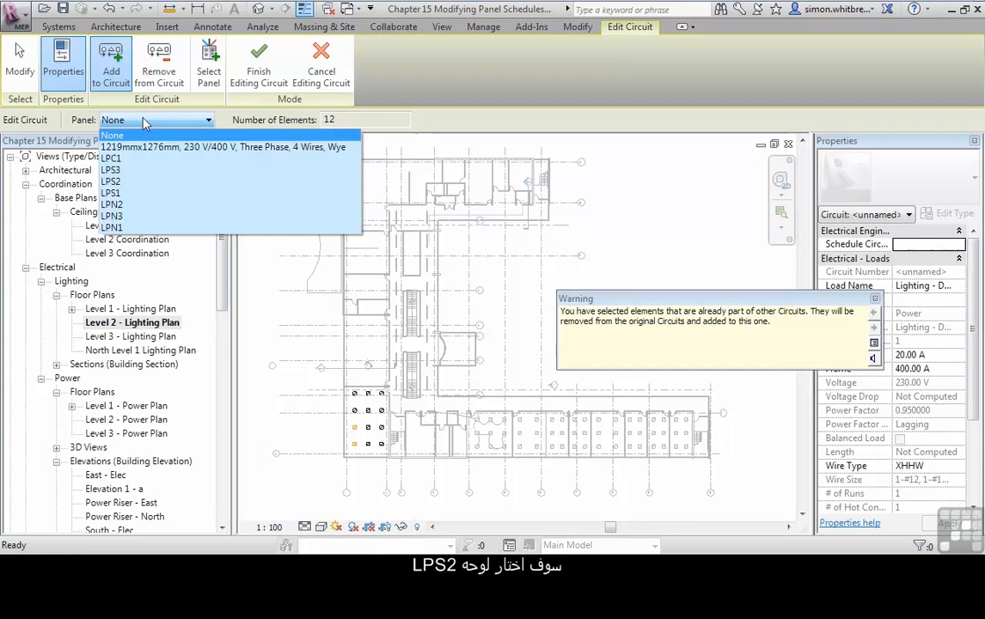
pyautogui.moveTo(110, 182)
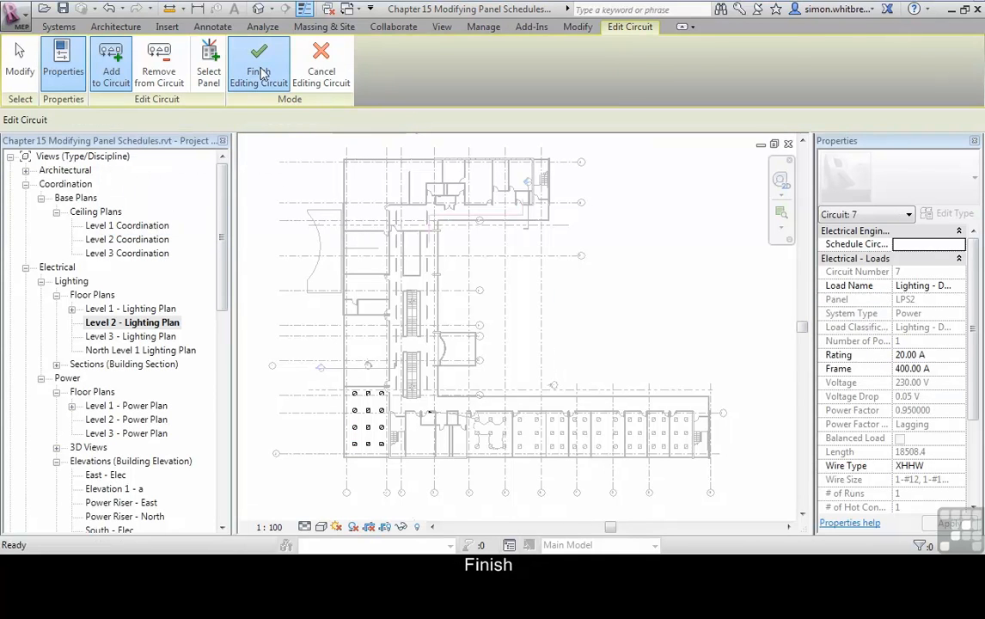
pyautogui.click(258, 65)
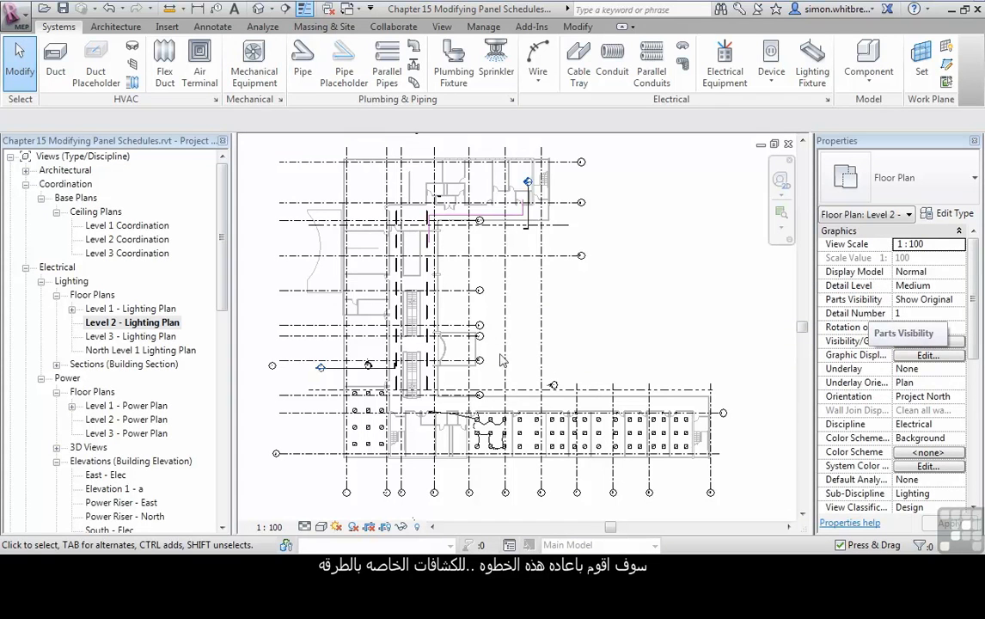
# - Create a power circuit from a pendant light, add fixtures to total 17, and assign it to LPS2
pyautogui.click(405, 232)
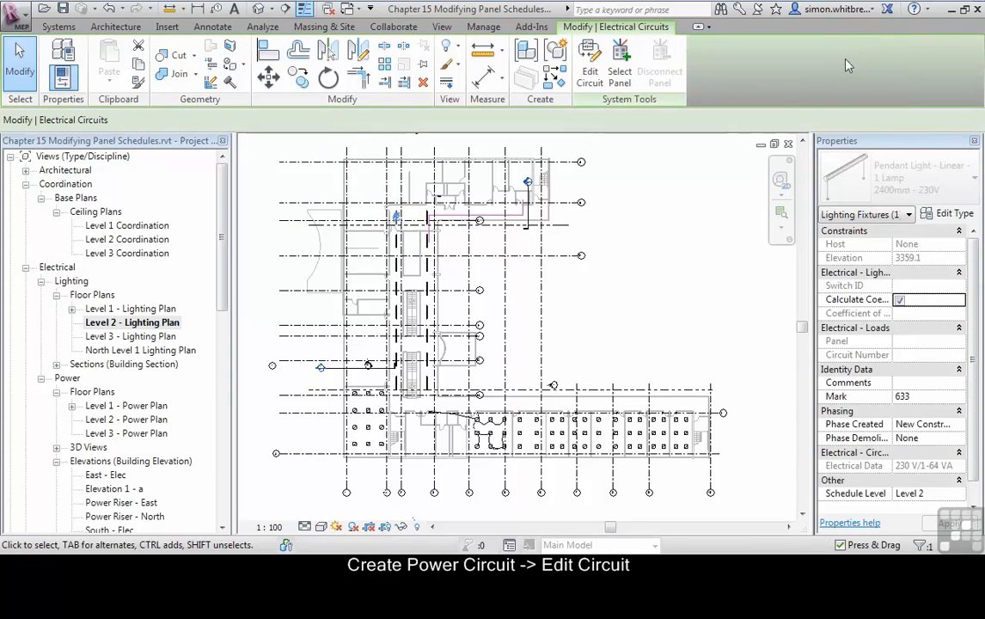
pyautogui.click(590, 65)
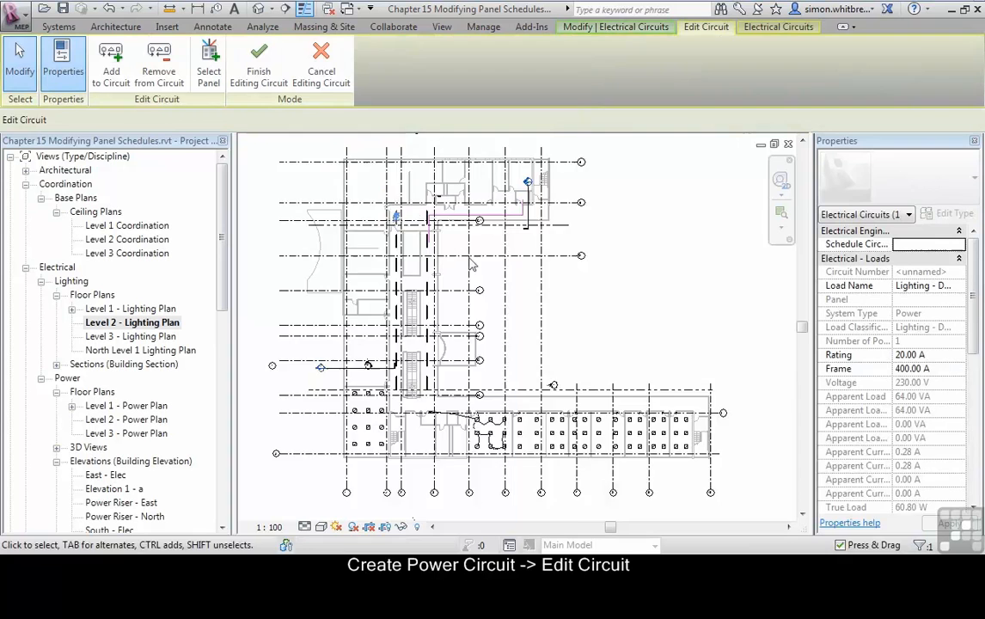
pyautogui.click(111, 66)
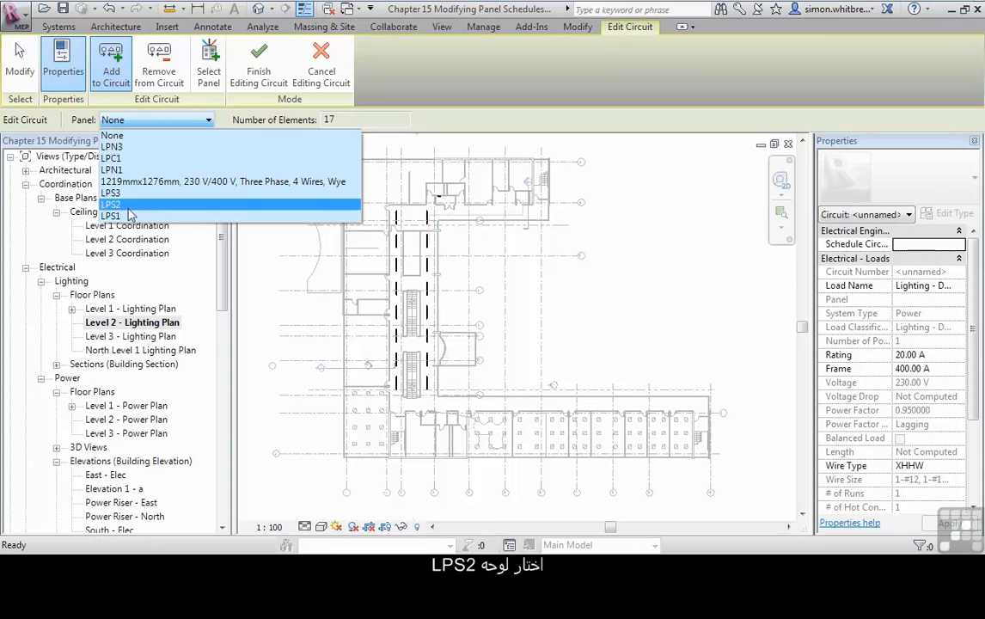
pyautogui.moveTo(137, 210)
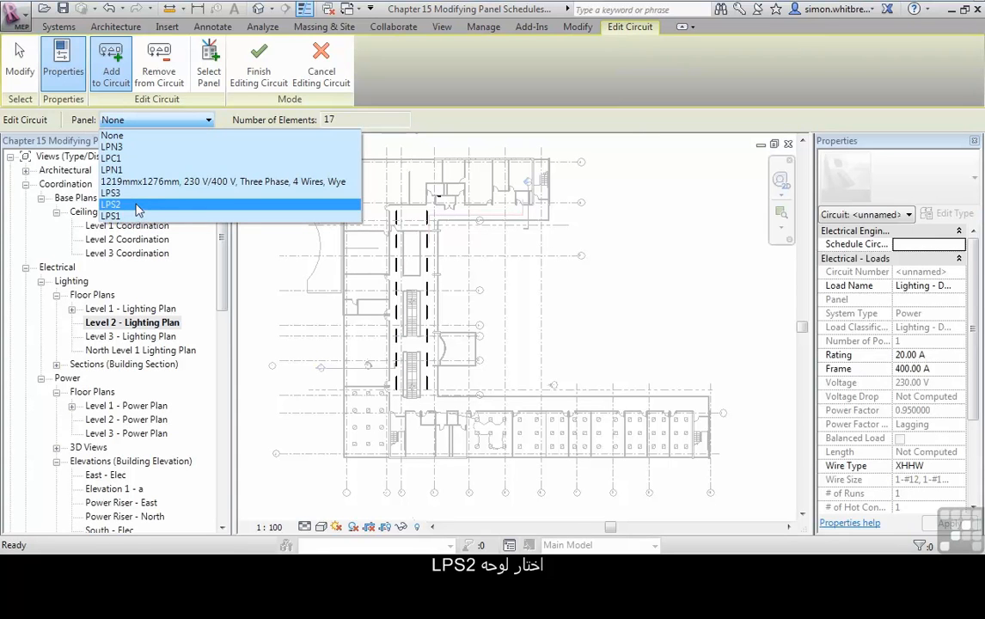
pyautogui.click(110, 204)
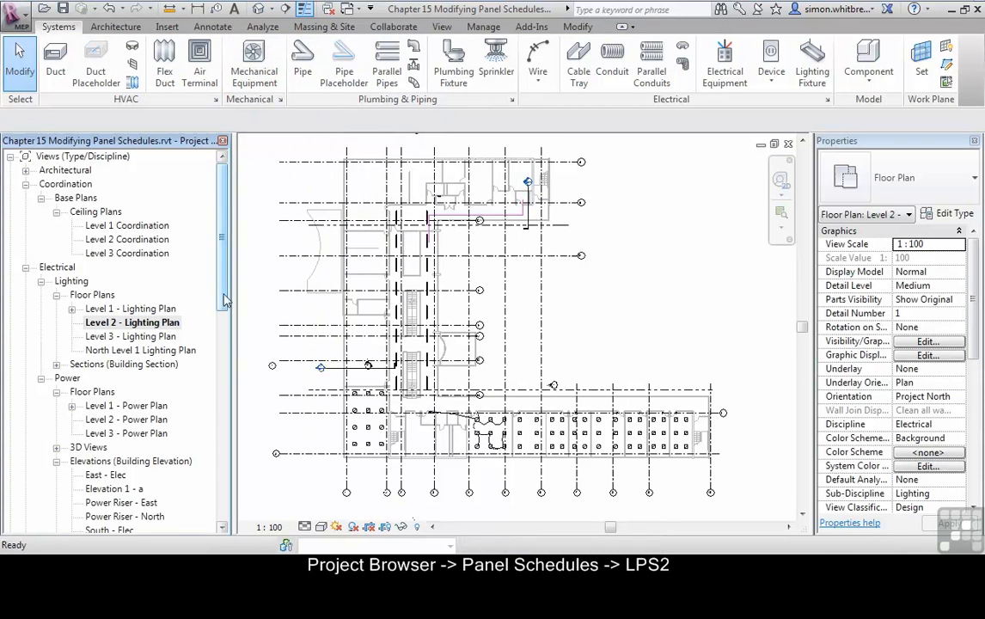
# - Scroll the Project Browser down to the Panel Schedules node for LPS2
pyautogui.scroll(-3)
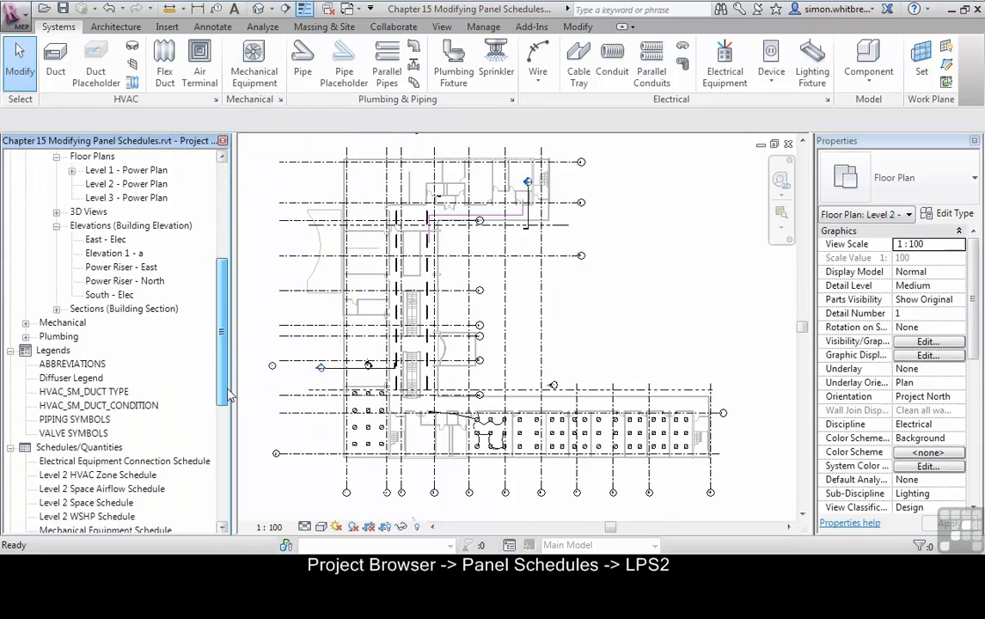
pyautogui.scroll(-3)
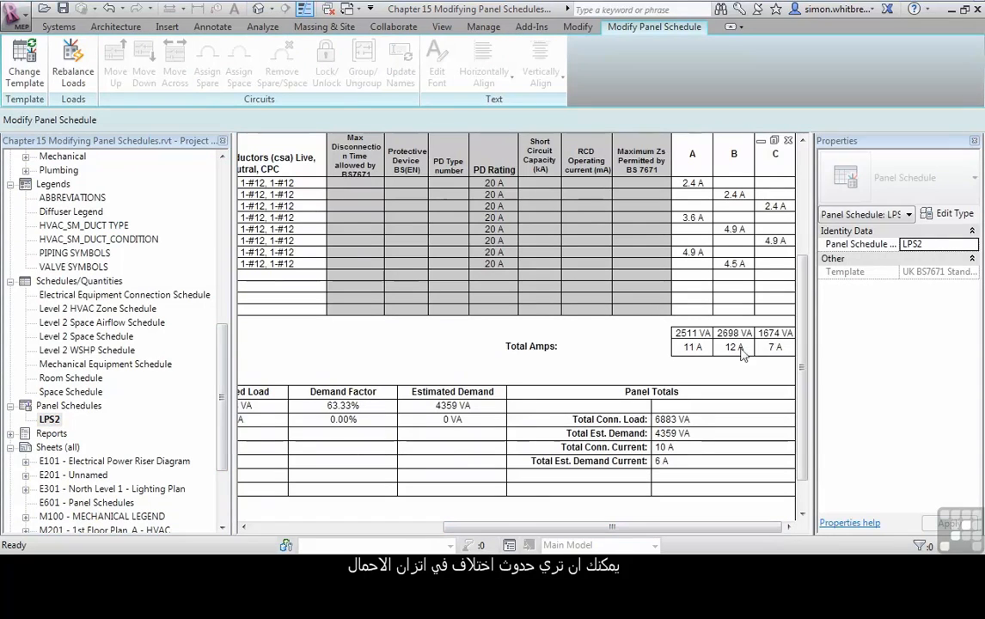
pyautogui.moveTo(770, 356)
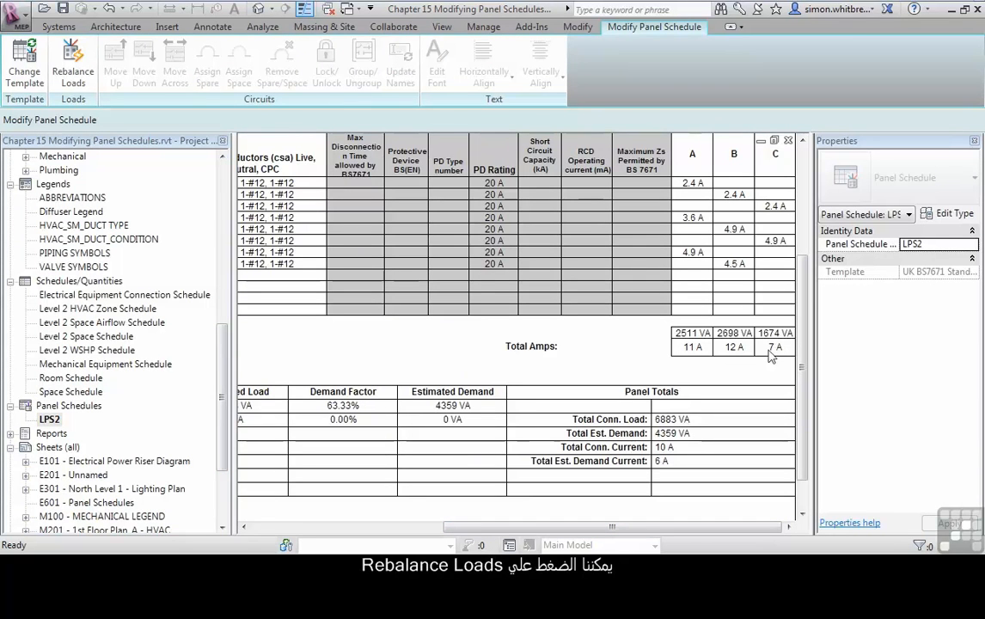
pyautogui.moveTo(72, 65)
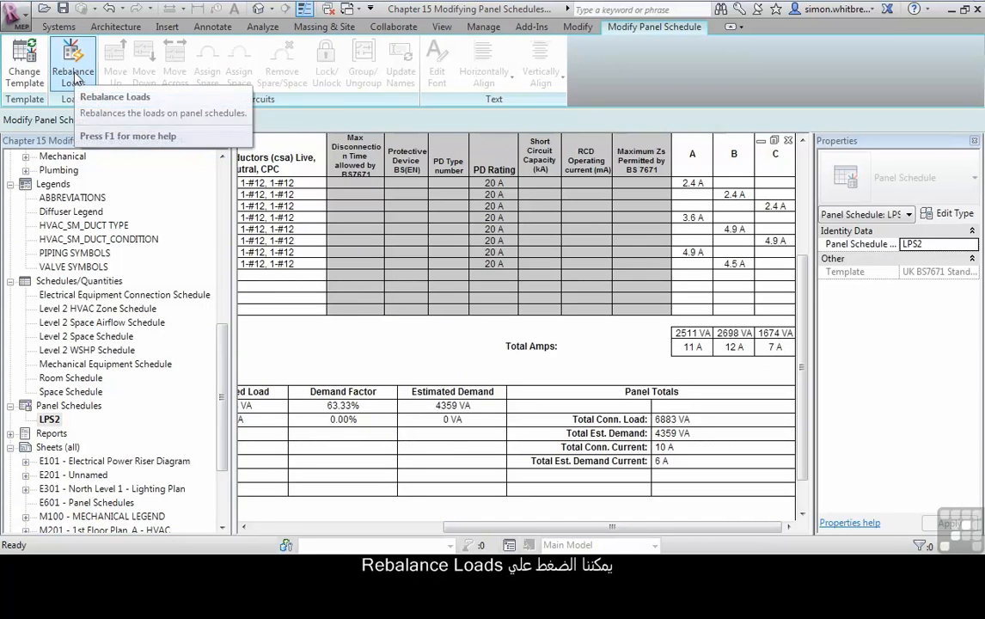
# - Rebalance the LPS2 loads to 10 A, 11 A and 10 A, then return to Level 2 lighting plan
pyautogui.click(72, 62)
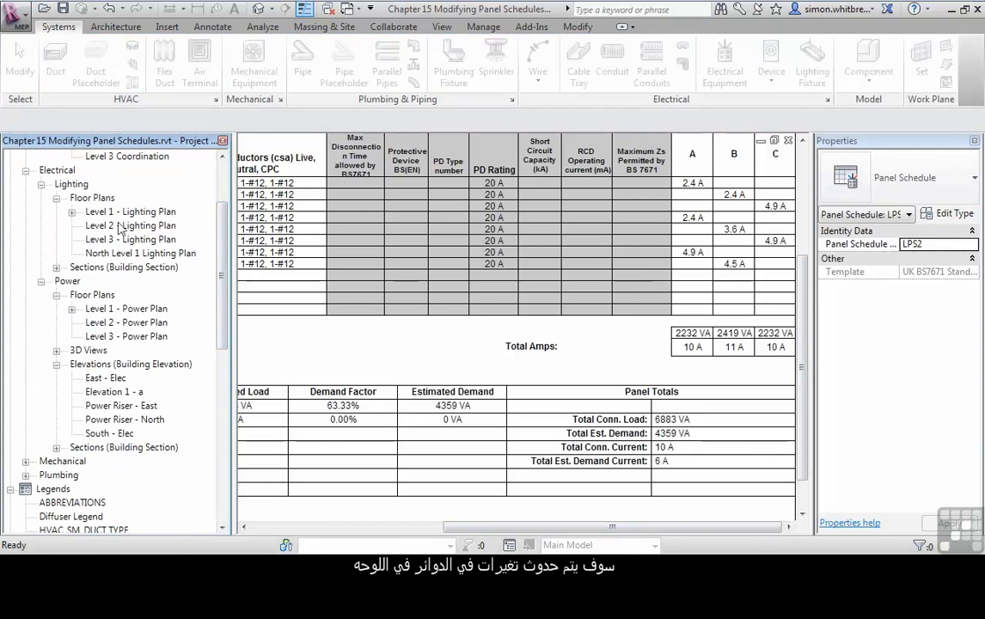
pyautogui.doubleClick(130, 223)
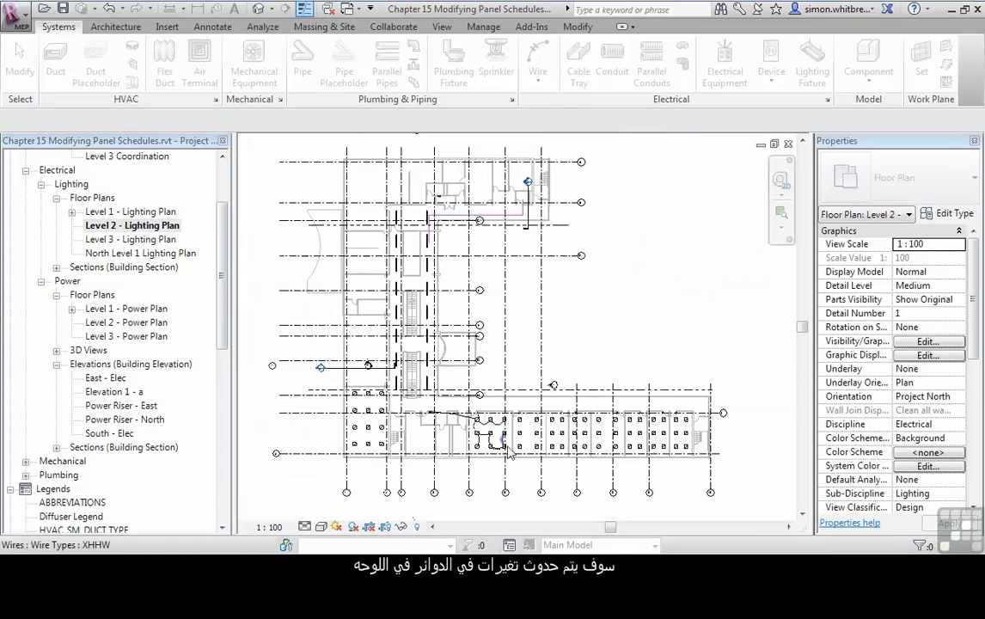